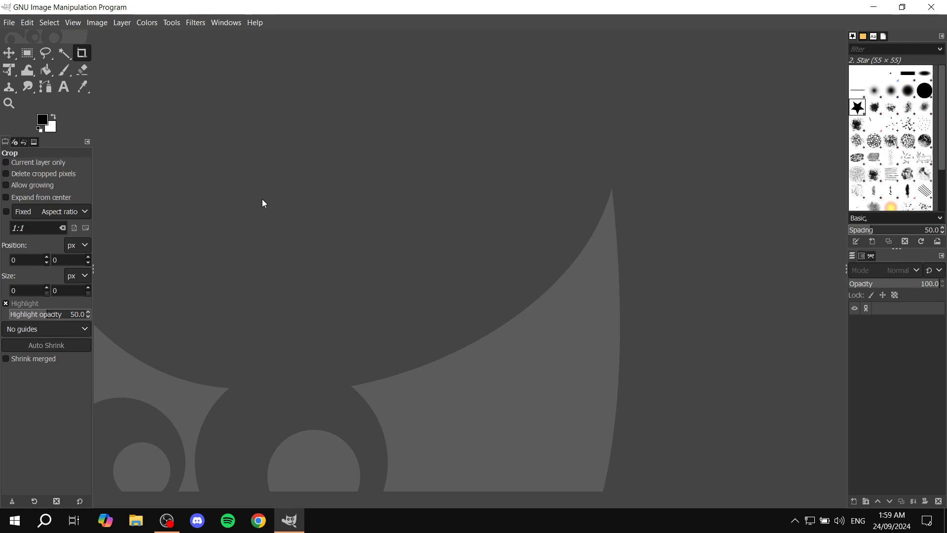
pyautogui.moveTo(547, 199)
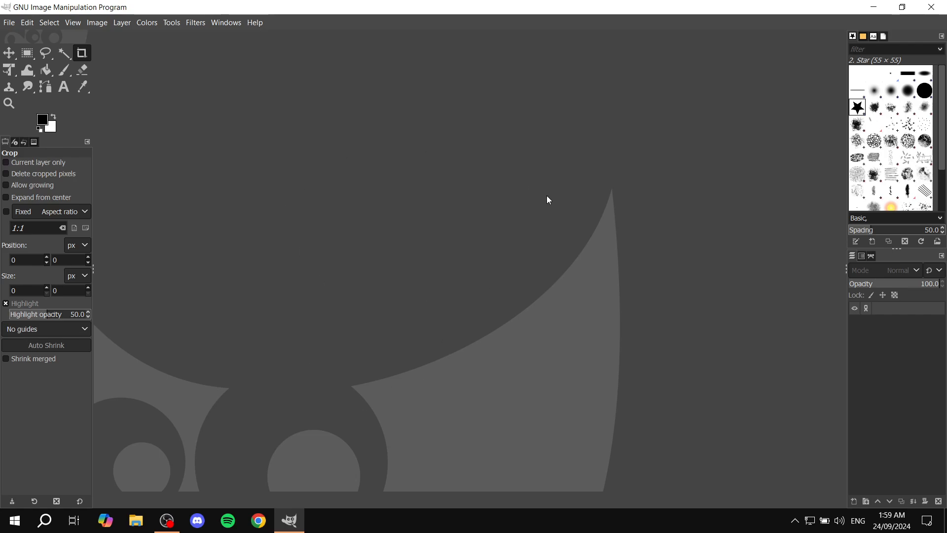
pyautogui.moveTo(534, 233)
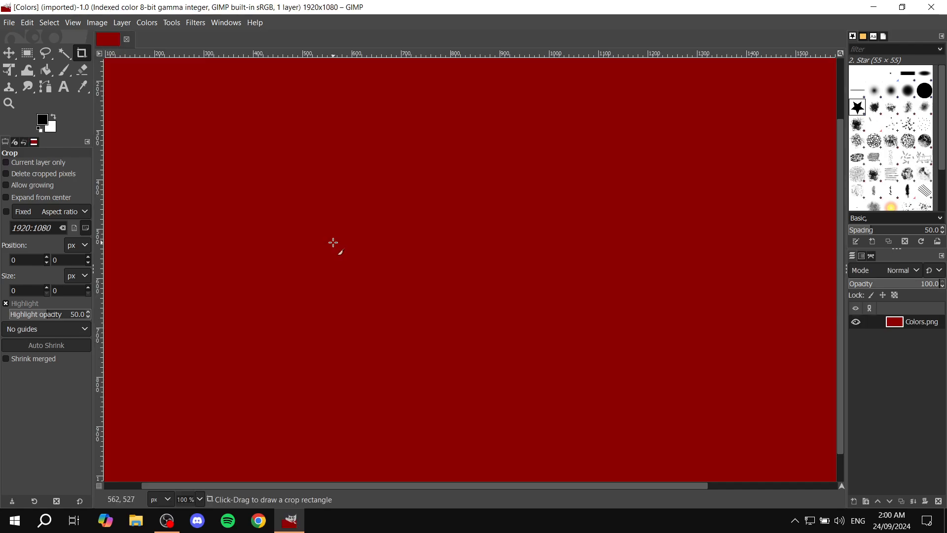
pyautogui.moveTo(507, 178)
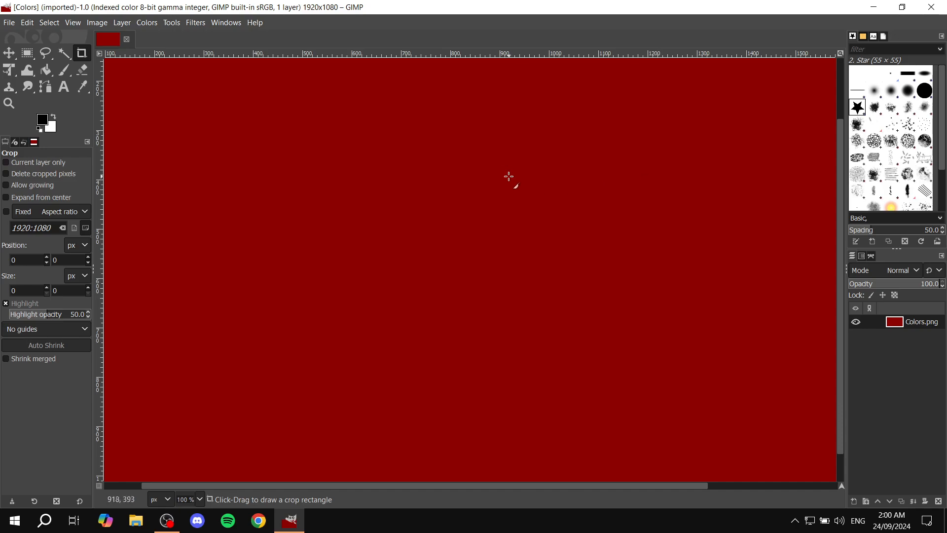
pyautogui.moveTo(565, 304)
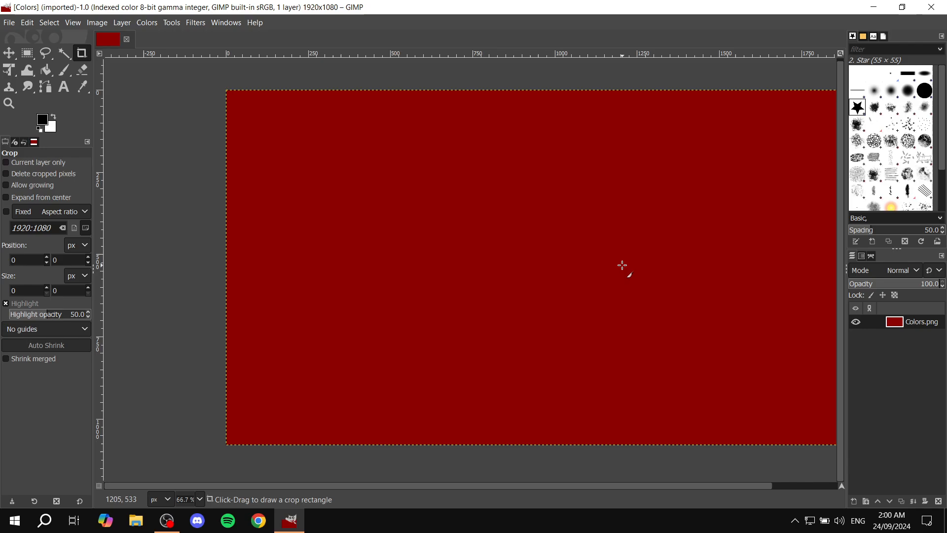
pyautogui.moveTo(599, 270)
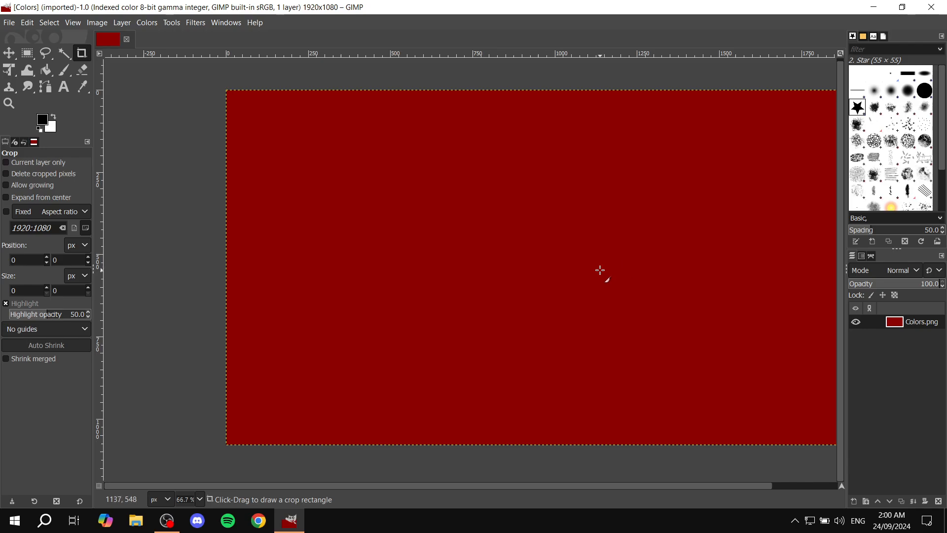
pyautogui.moveTo(589, 273)
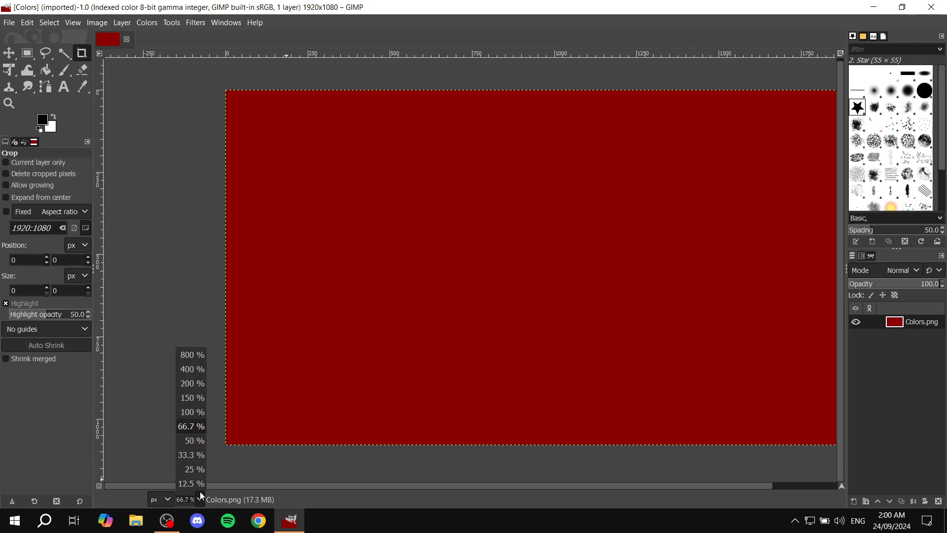
# Show the 1920×1080 red image at 50% zoom so it fits in the window.
pyautogui.click(193, 440)
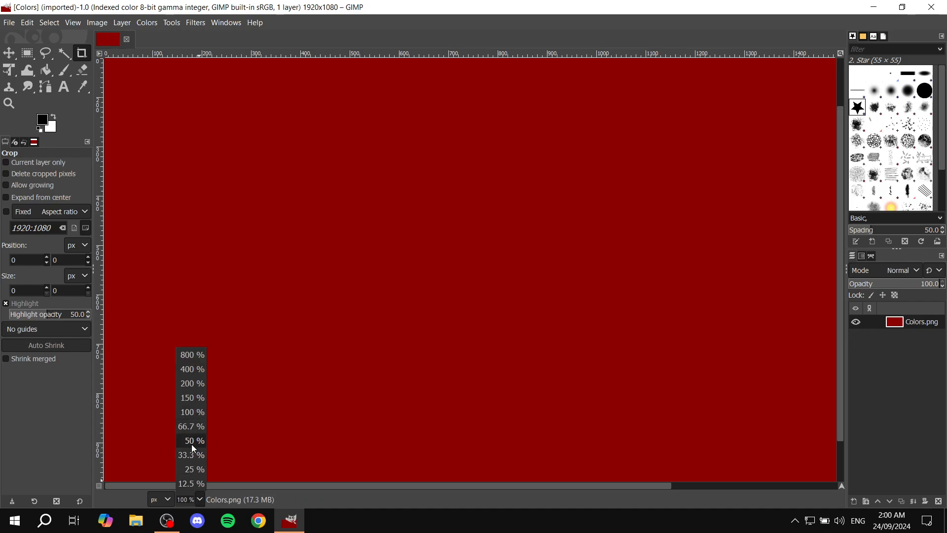
pyautogui.click(192, 440)
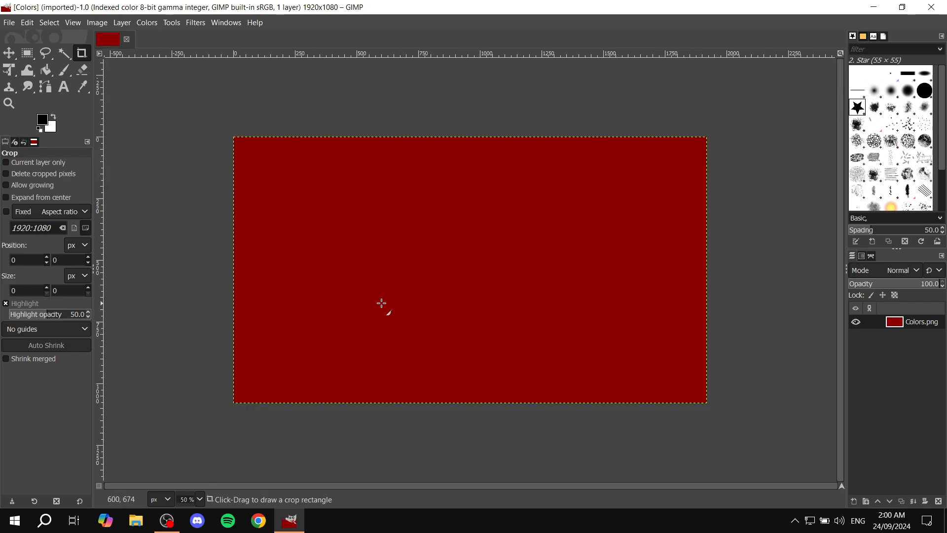
pyautogui.moveTo(565, 445)
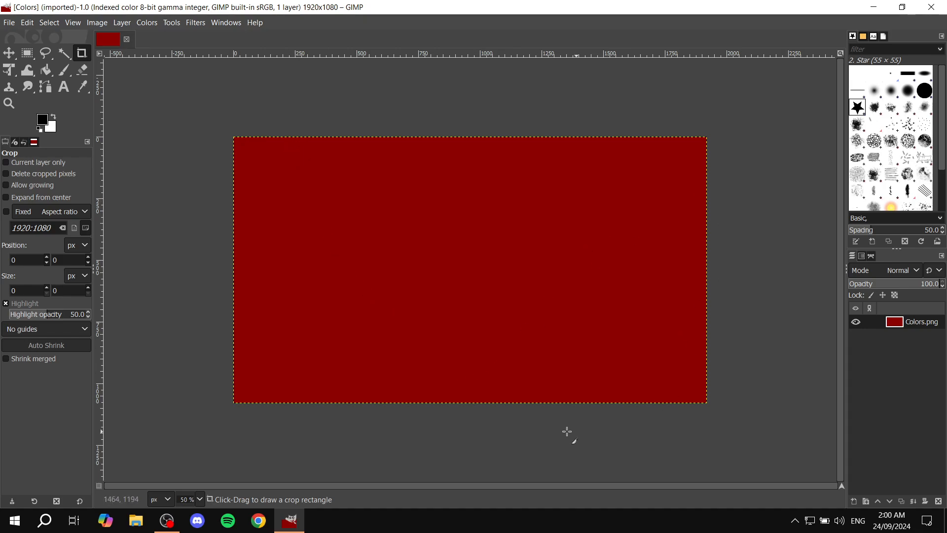
pyautogui.moveTo(582, 287)
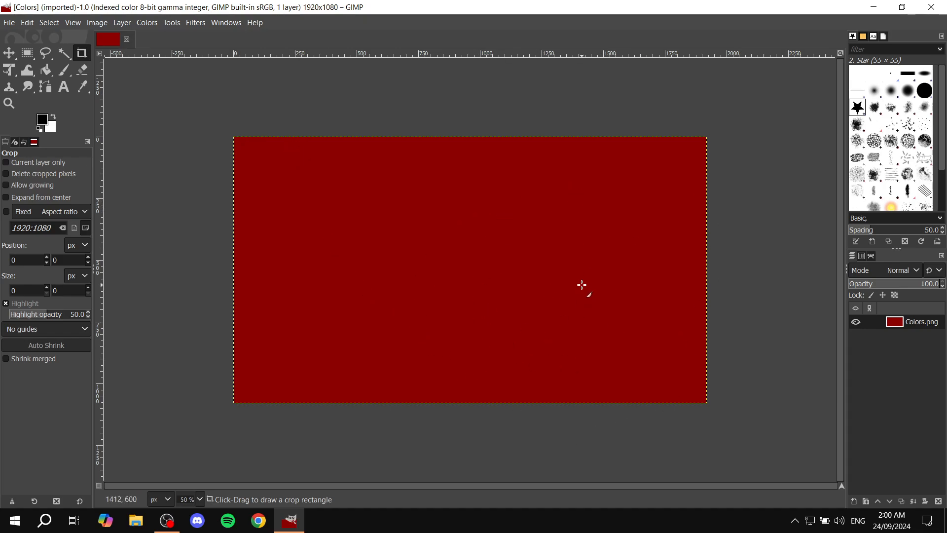
pyautogui.moveTo(268, 196)
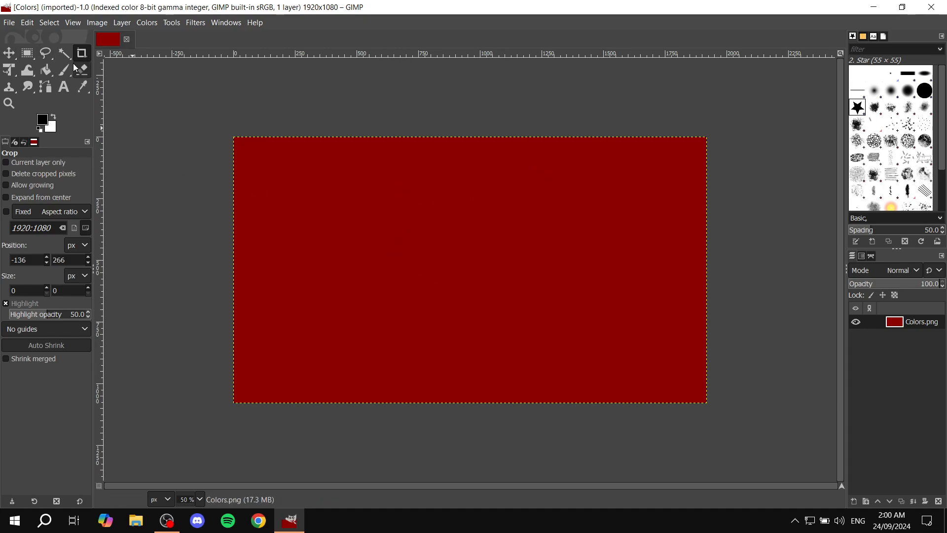
pyautogui.click(63, 53)
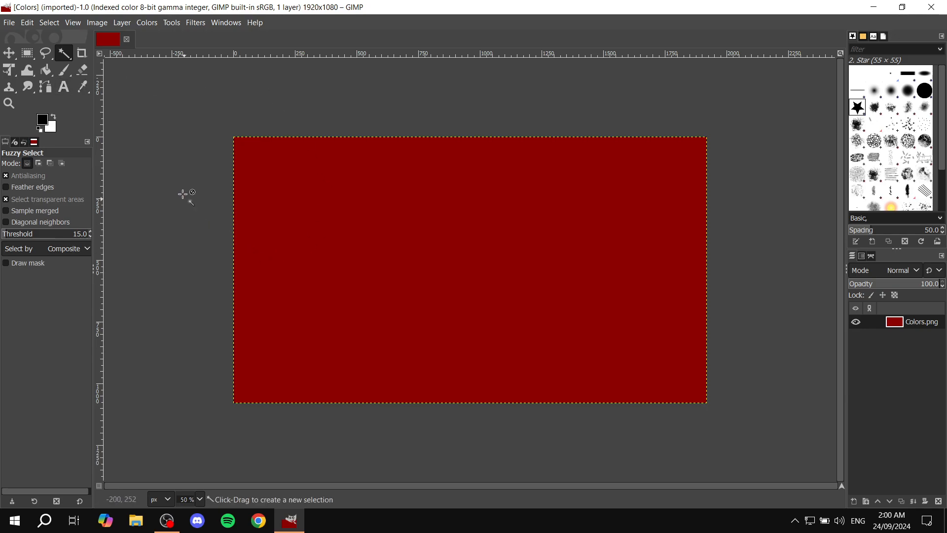
pyautogui.moveTo(109, 118)
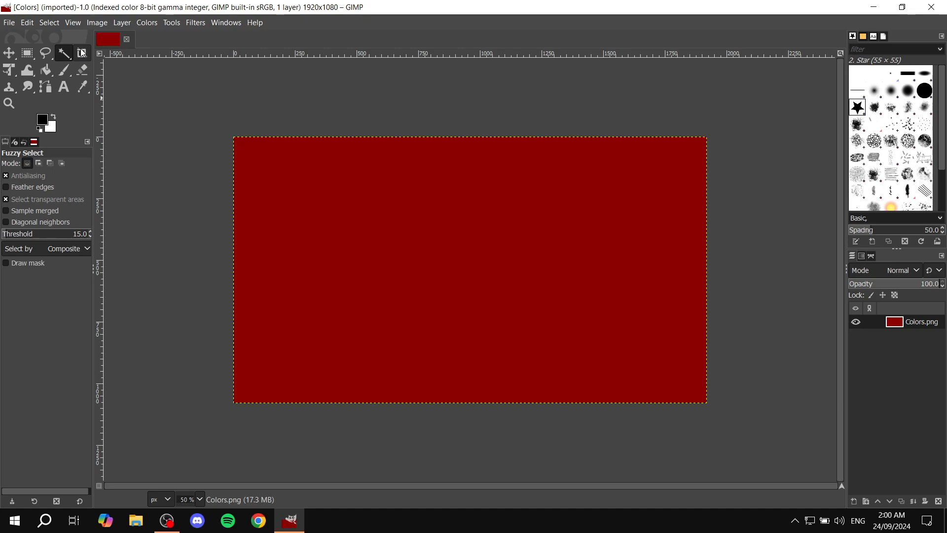
pyautogui.moveTo(83, 53)
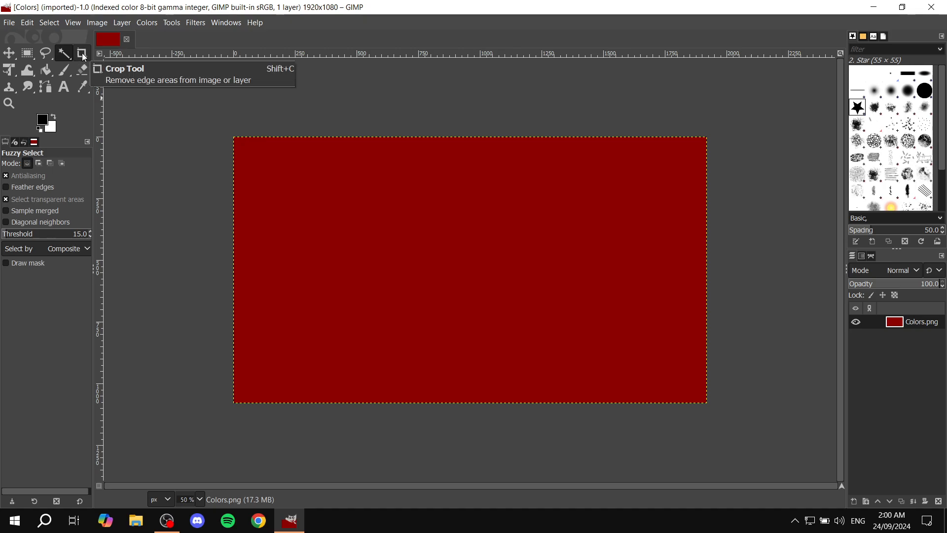
pyautogui.click(83, 52)
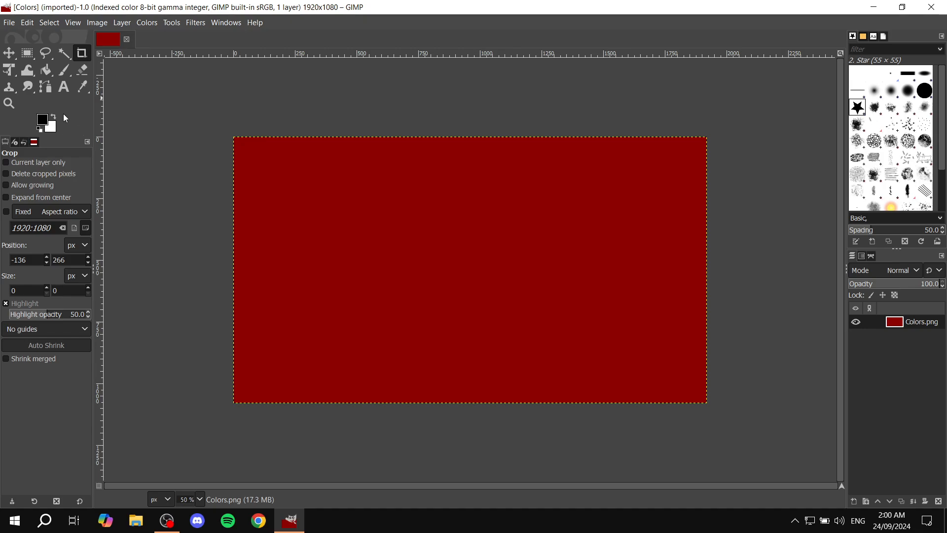
pyautogui.moveTo(82, 86)
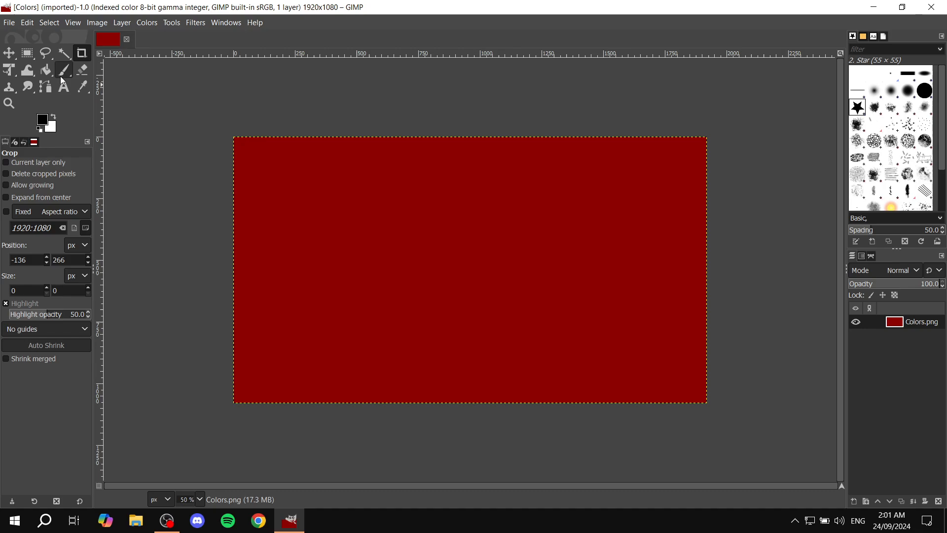
pyautogui.moveTo(73, 24)
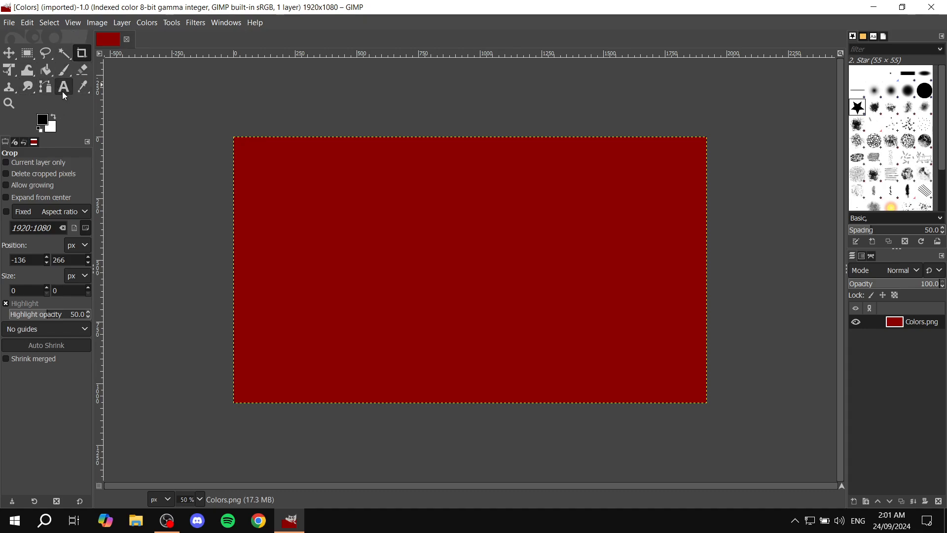
pyautogui.moveTo(41, 142)
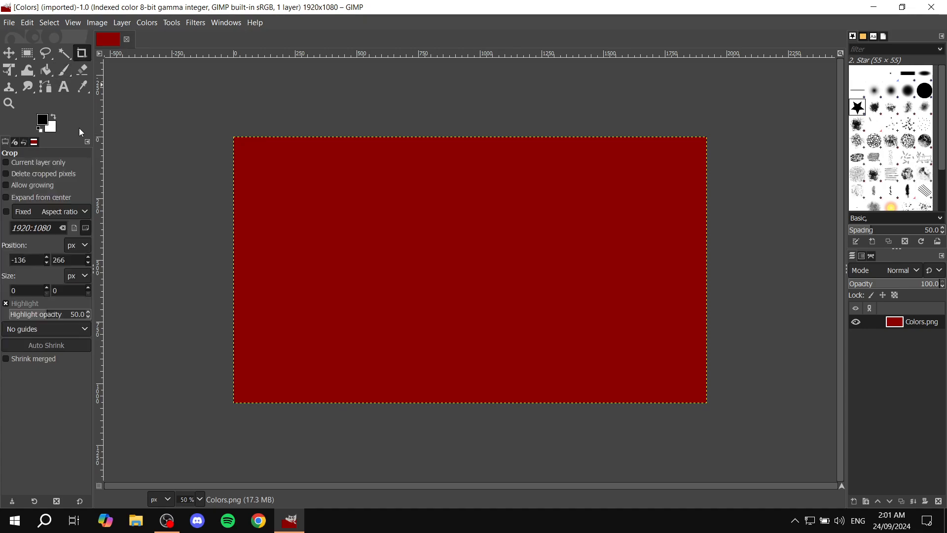
pyautogui.moveTo(152, 129)
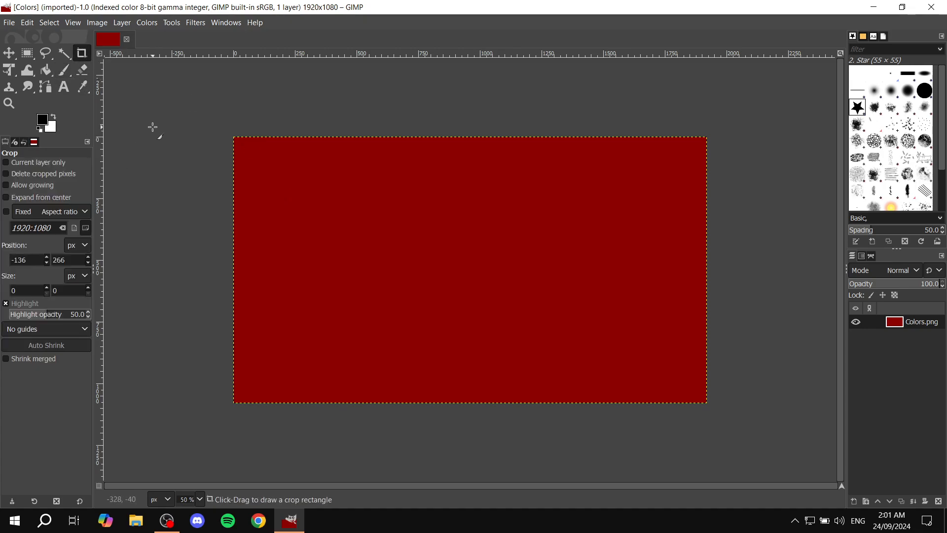
pyautogui.moveTo(153, 97)
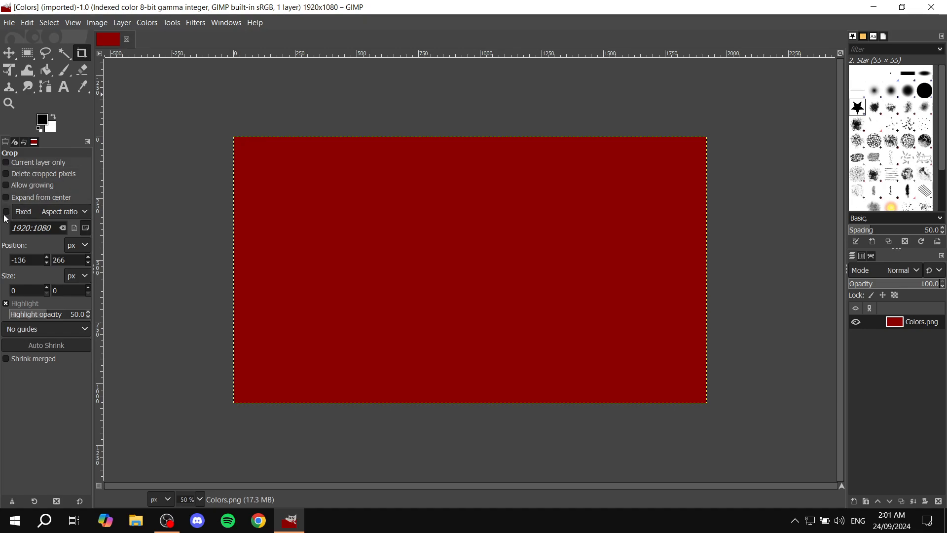
# Constrain the Crop tool to a fixed 16:9 aspect ratio.
pyautogui.click(59, 211)
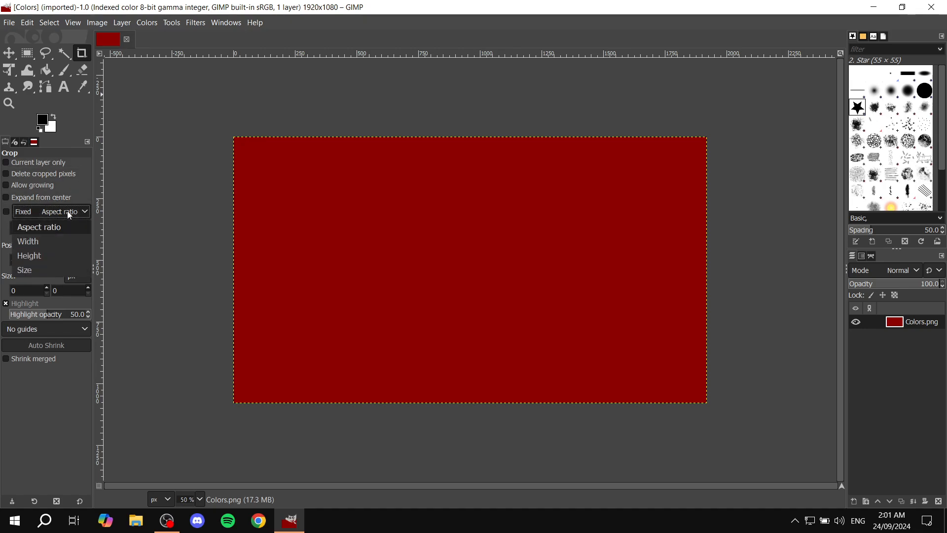
pyautogui.click(38, 227)
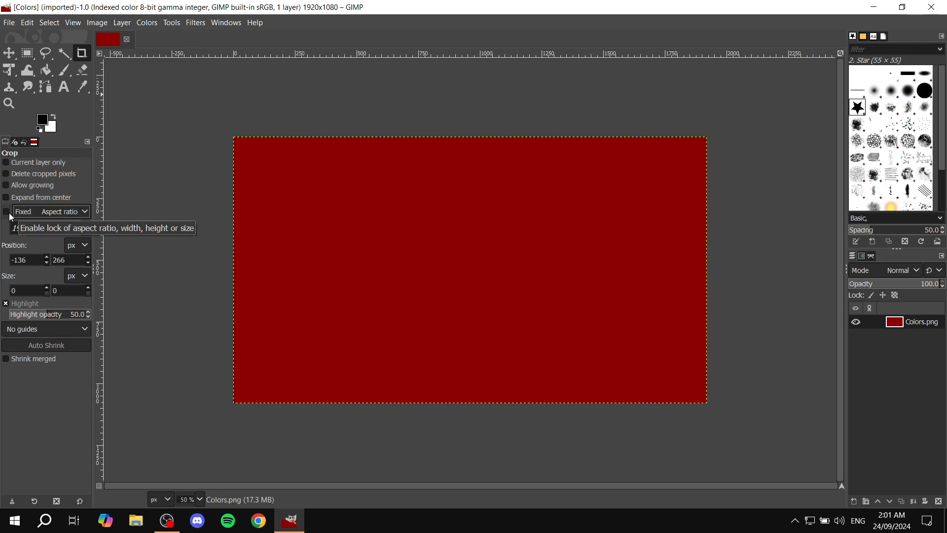
pyautogui.click(6, 211)
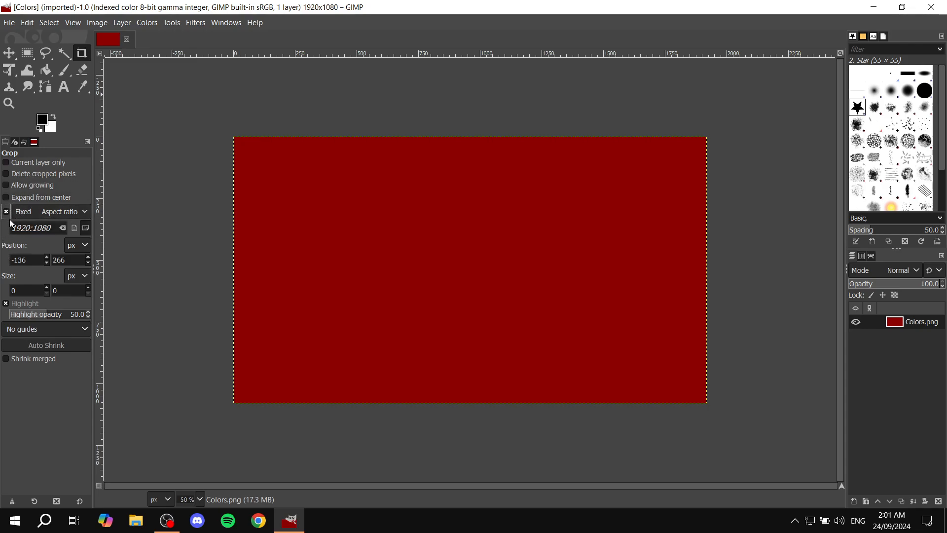
pyautogui.moveTo(75, 186)
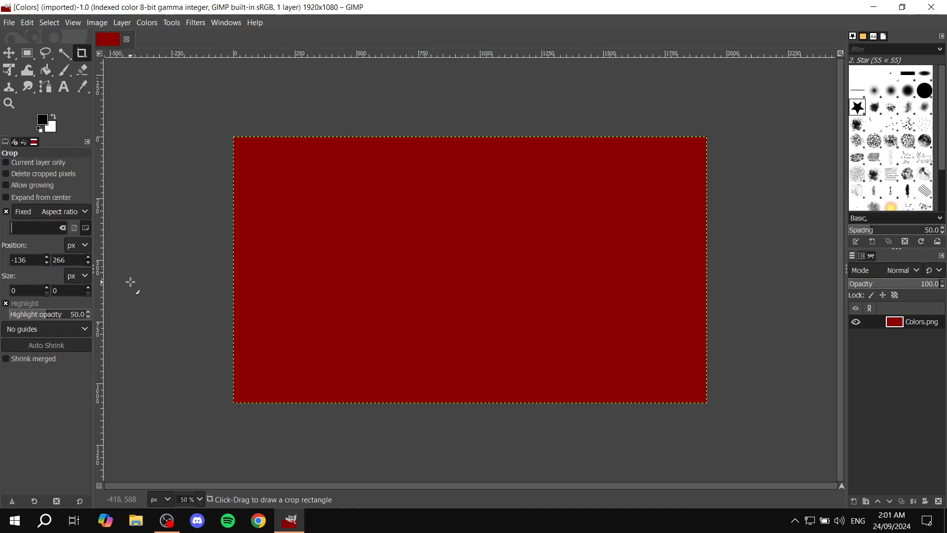
pyautogui.write('16:9')
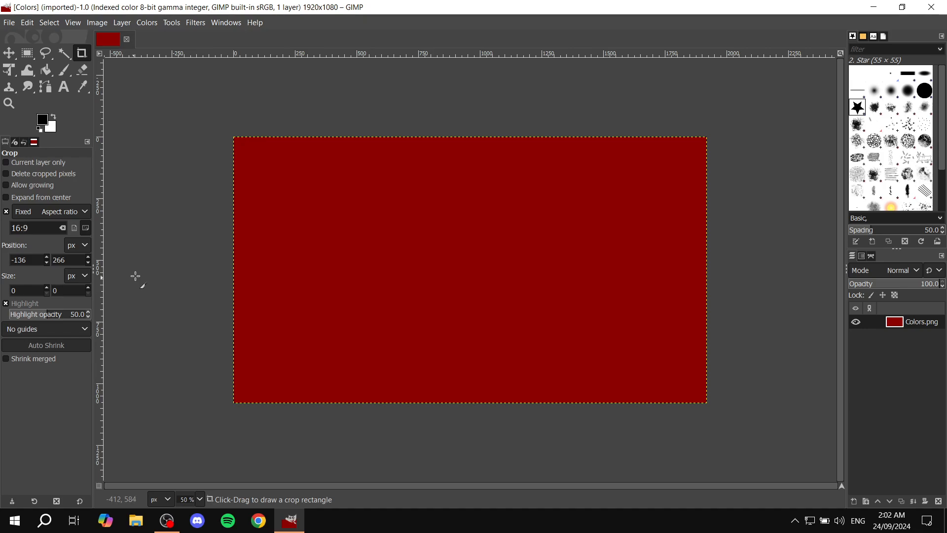
pyautogui.moveTo(119, 245)
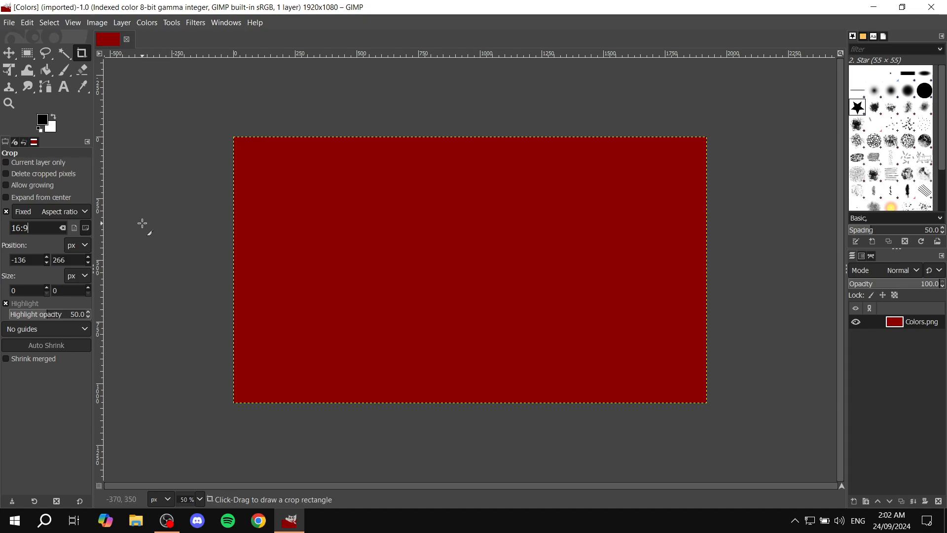
pyautogui.moveTo(155, 221)
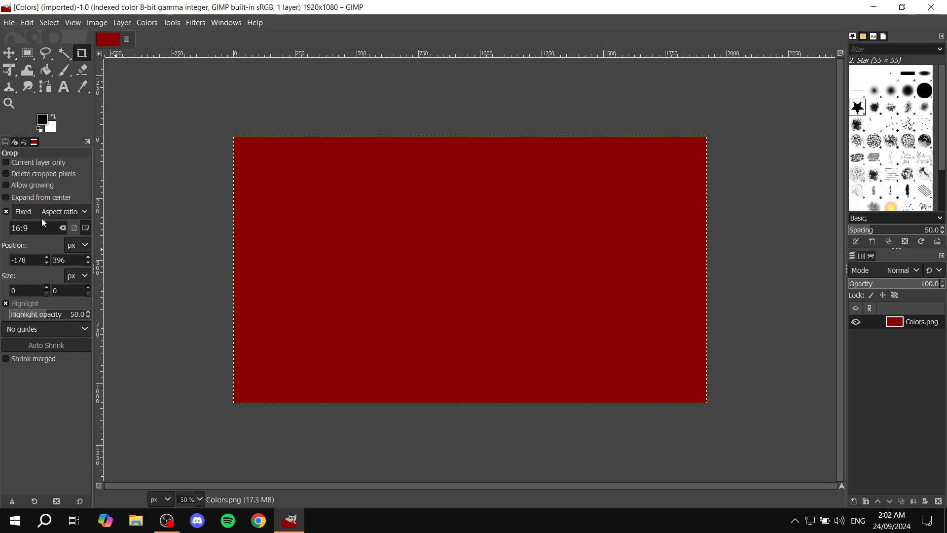
pyautogui.moveTo(272, 143)
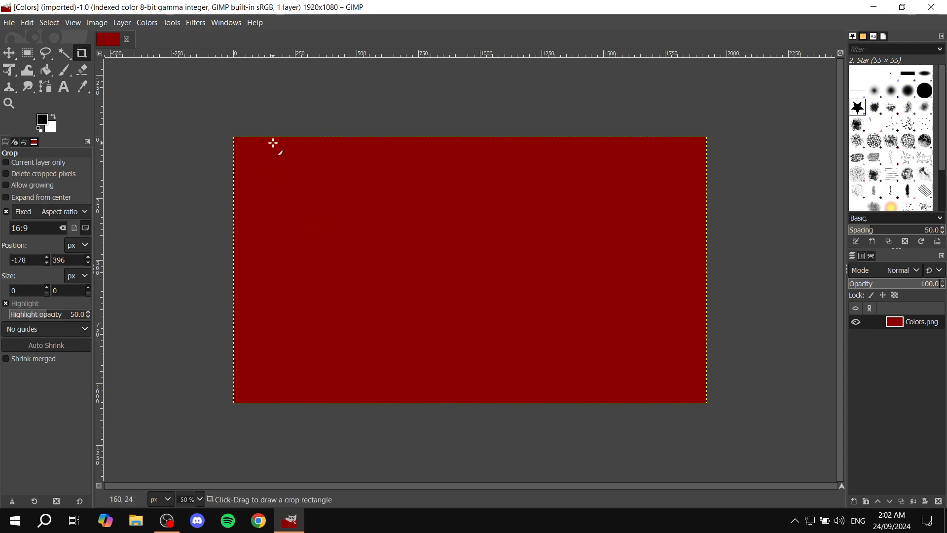
# Draw an initial crop rectangle on the red image and adjust its size by its corners.
pyautogui.moveTo(273, 147); pyautogui.dragTo(546, 356)
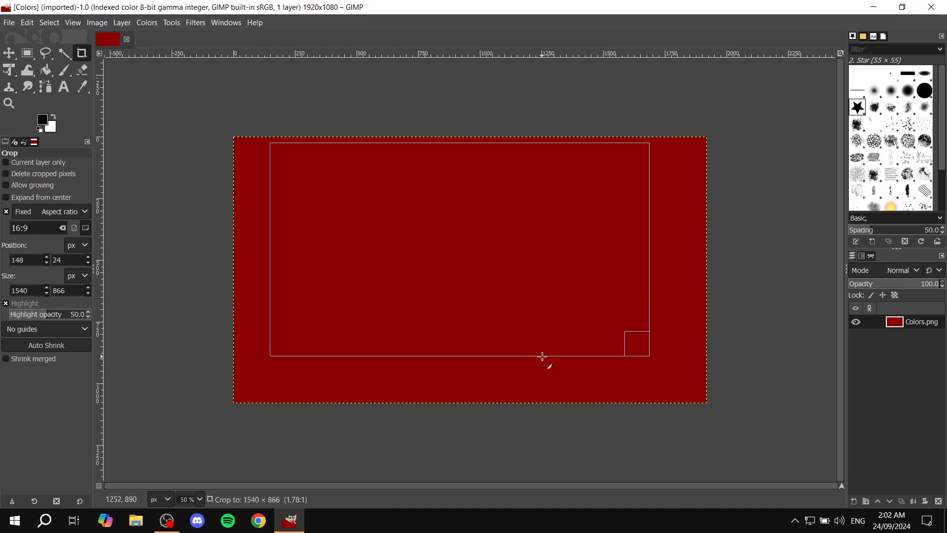
pyautogui.moveTo(543, 356); pyautogui.dragTo(564, 402)
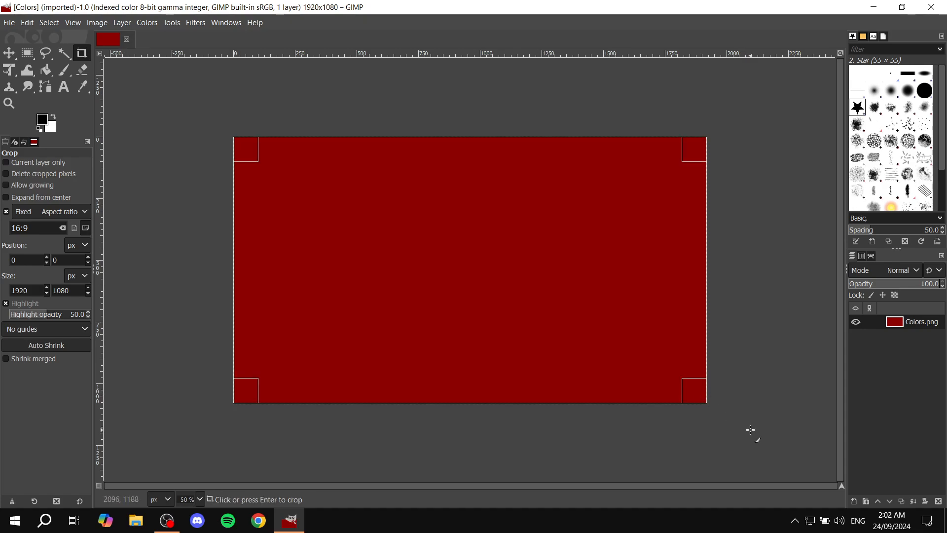
pyautogui.moveTo(618, 332)
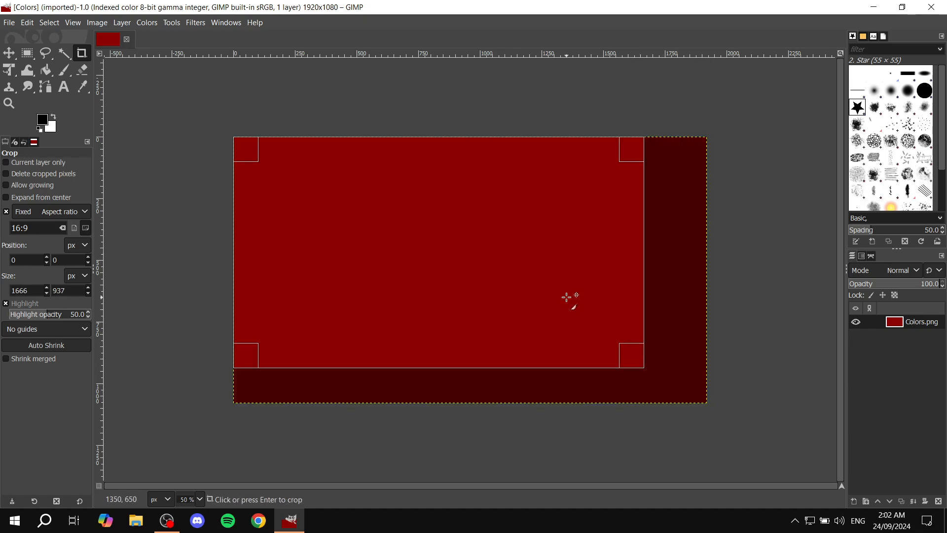
pyautogui.moveTo(566, 297); pyautogui.dragTo(564, 313)
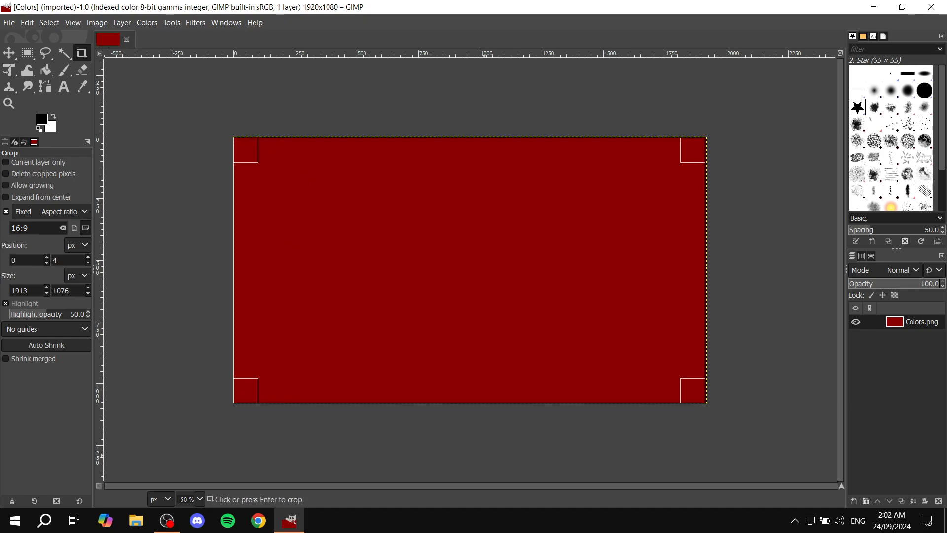
pyautogui.moveTo(700, 399); pyautogui.dragTo(660, 362)
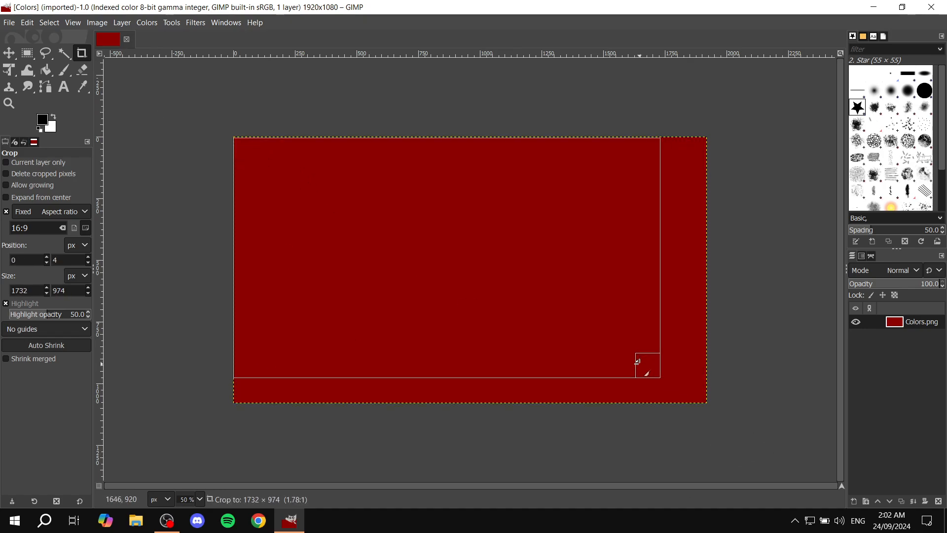
# Redraw the crop region at 1646×926 and move it toward the image centre.
pyautogui.moveTo(638, 361); pyautogui.dragTo(250, 153)
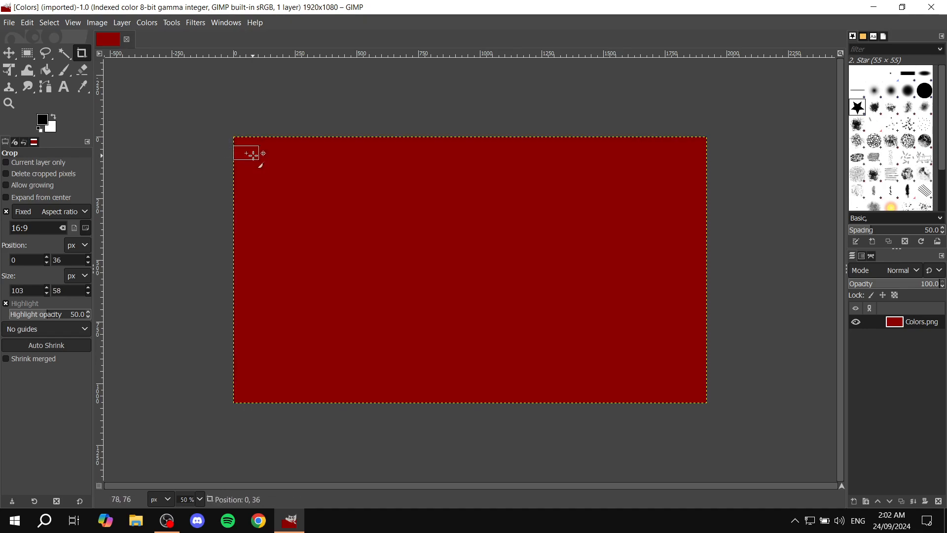
pyautogui.moveTo(248, 154); pyautogui.dragTo(638, 362)
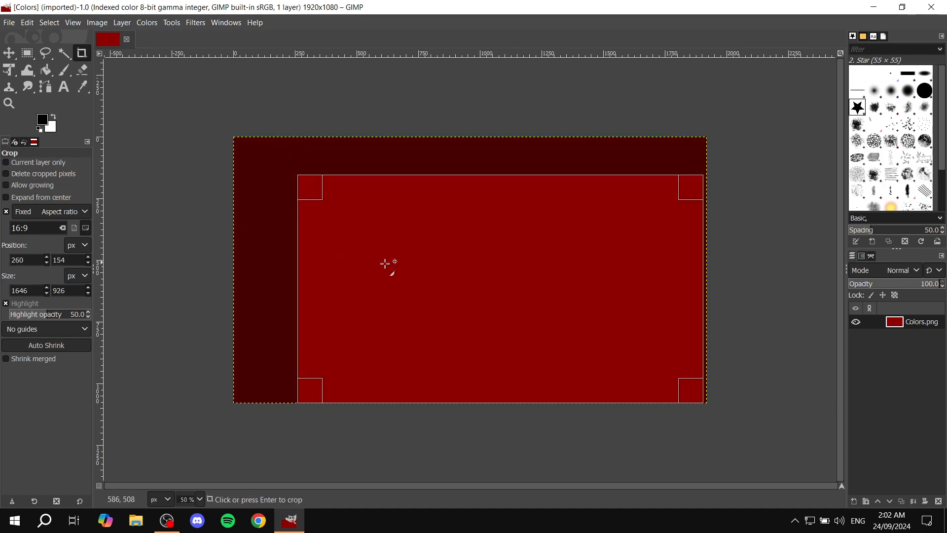
pyautogui.moveTo(384, 263); pyautogui.dragTo(452, 267)
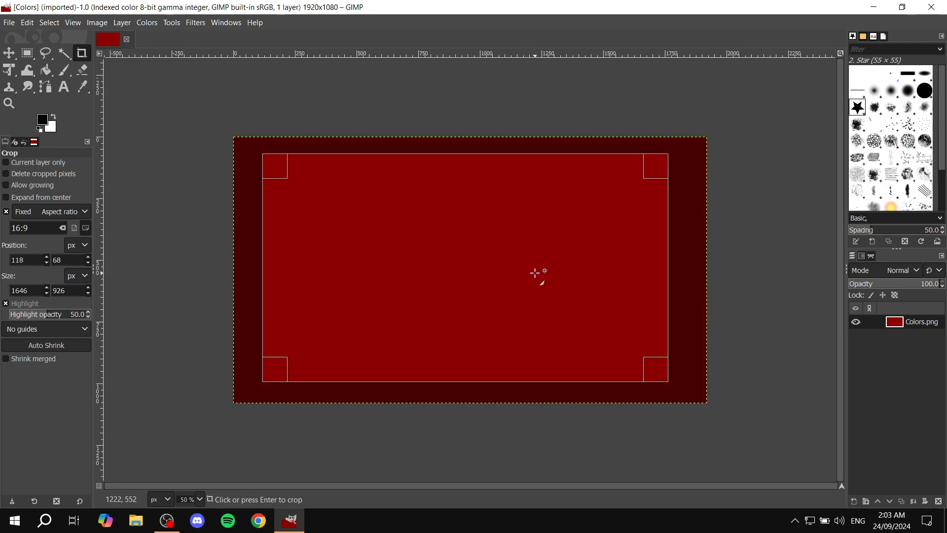
pyautogui.moveTo(501, 205)
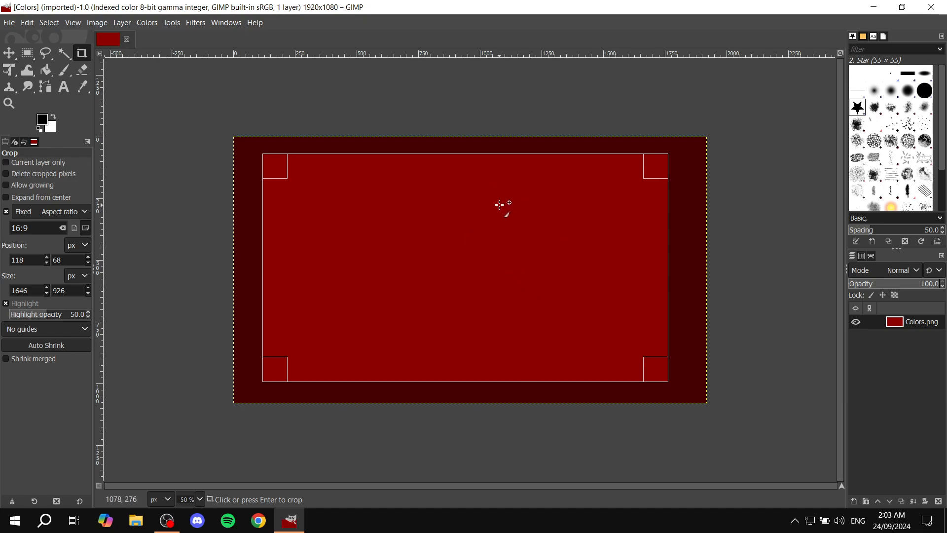
pyautogui.moveTo(432, 265)
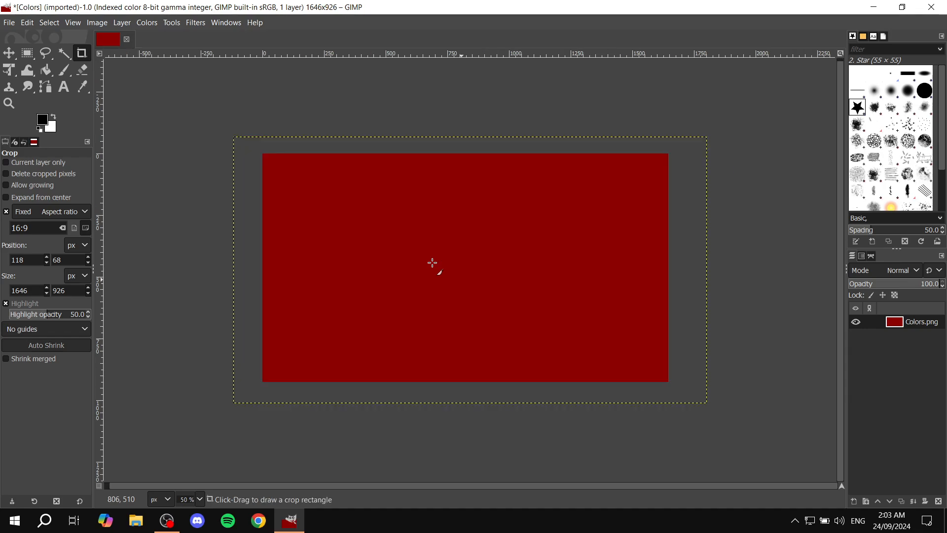
pyautogui.moveTo(641, 414)
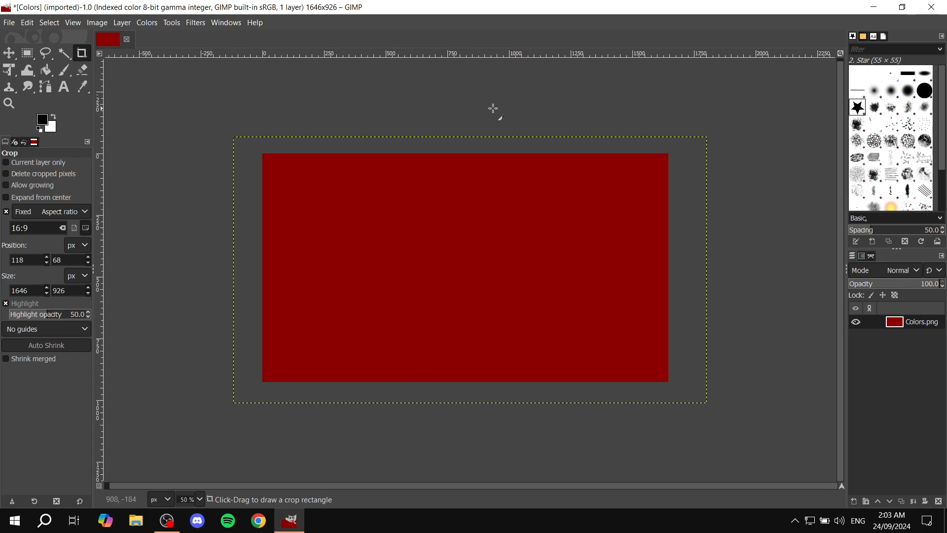
pyautogui.moveTo(555, 126)
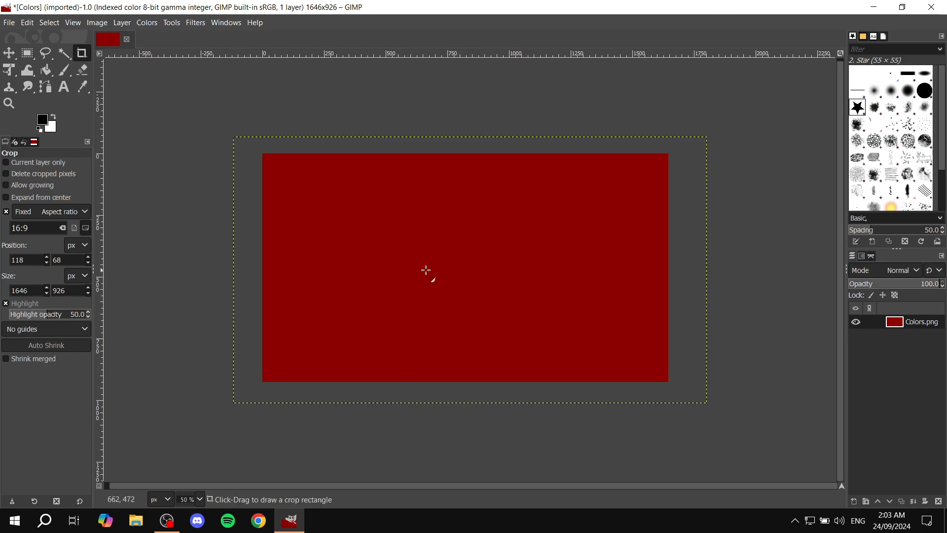
pyautogui.moveTo(588, 211)
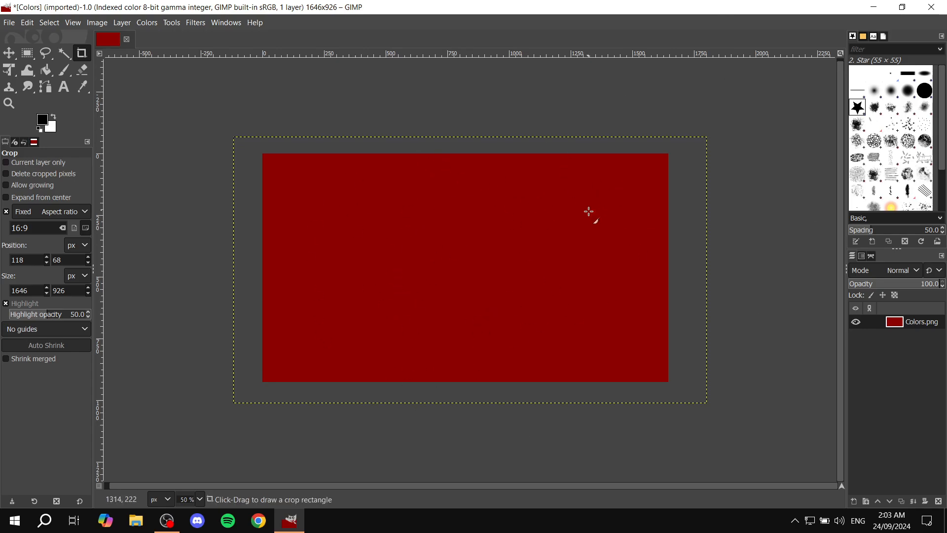
pyautogui.moveTo(592, 209)
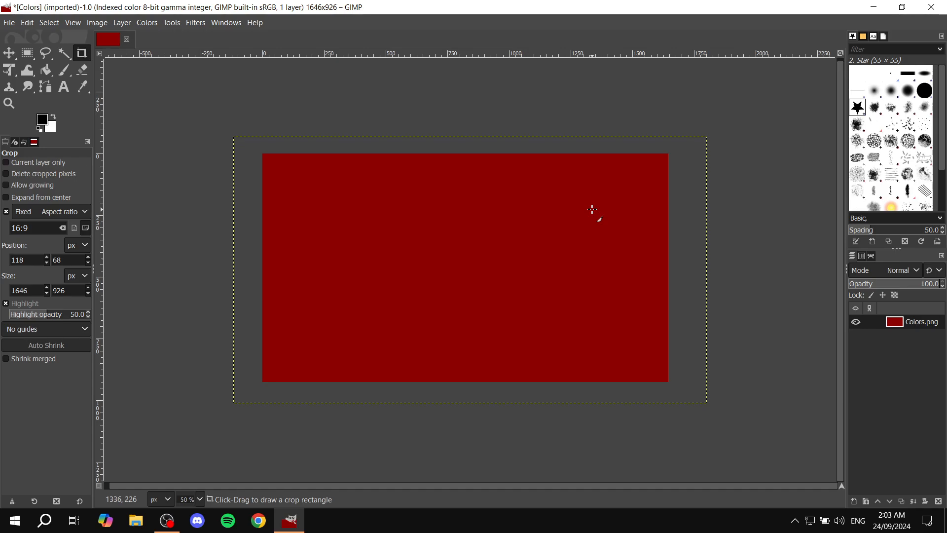